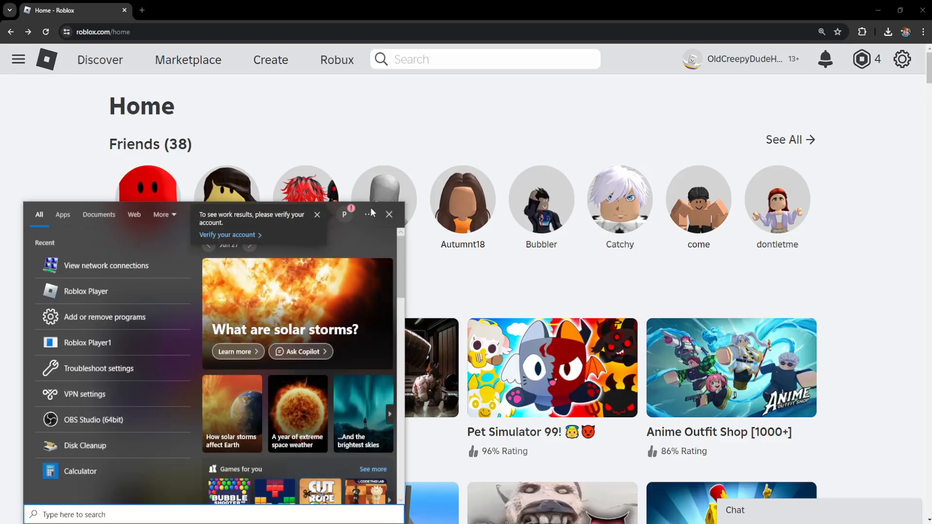
Search Start for 'view network connections' and launch the Network Connections panel
type("view network connections")
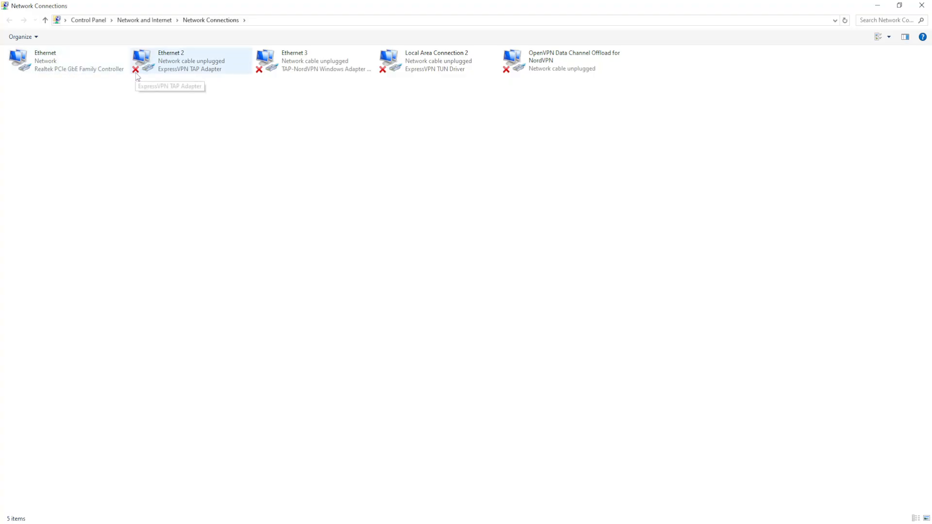
mouse_move(163, 77)
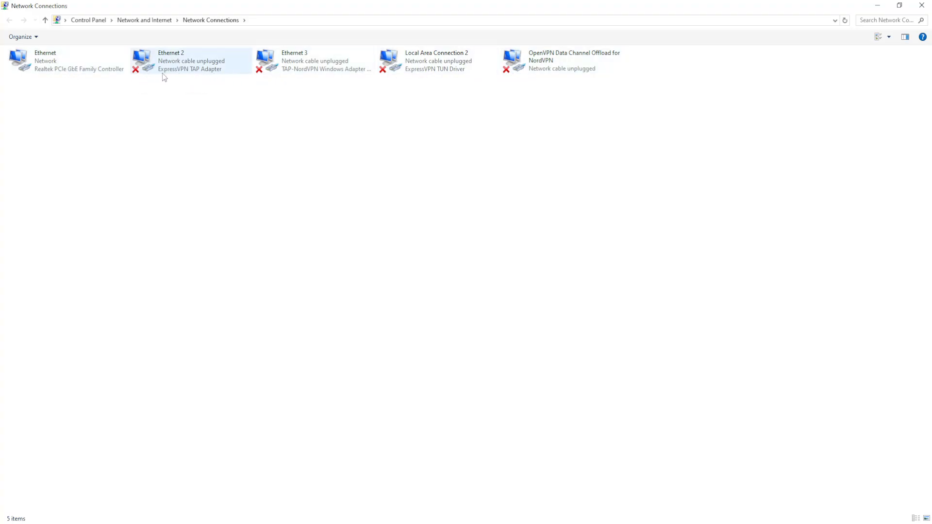
From the Ethernet adapter's Properties, go into Internet Protocol Version 4 (TCP/IPv4) settings
left_click(45, 61)
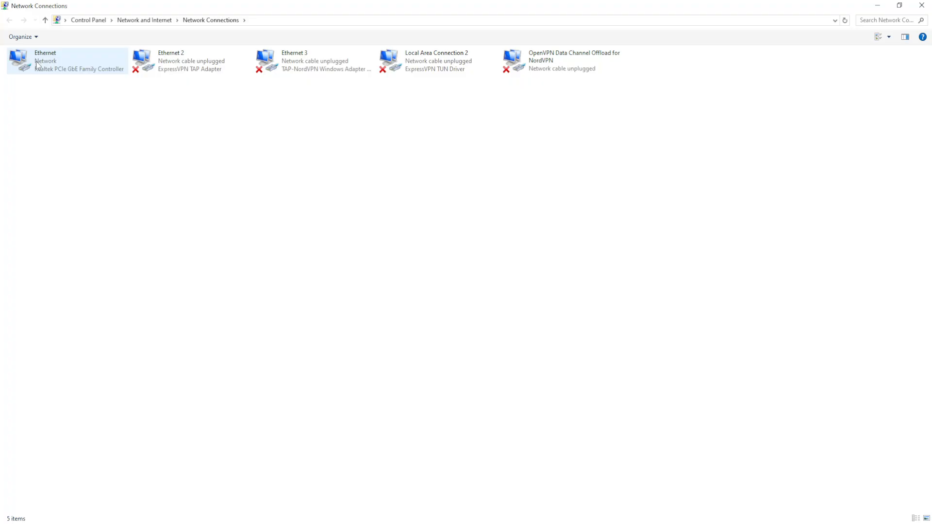
right_click(39, 62)
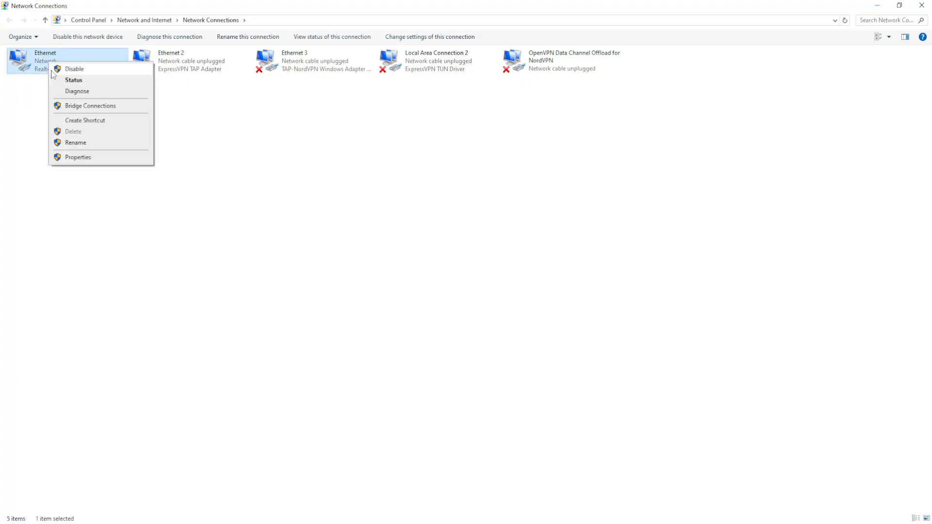
left_click(77, 157)
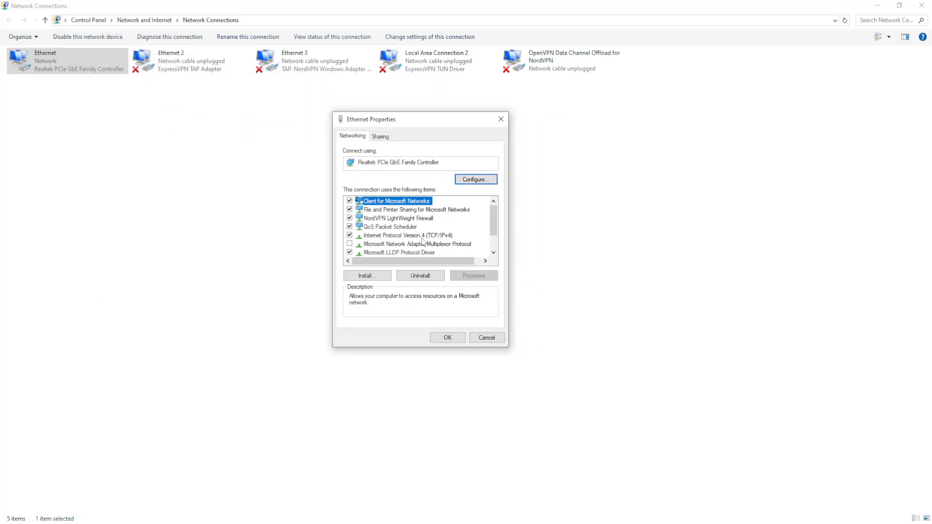
left_click(406, 235)
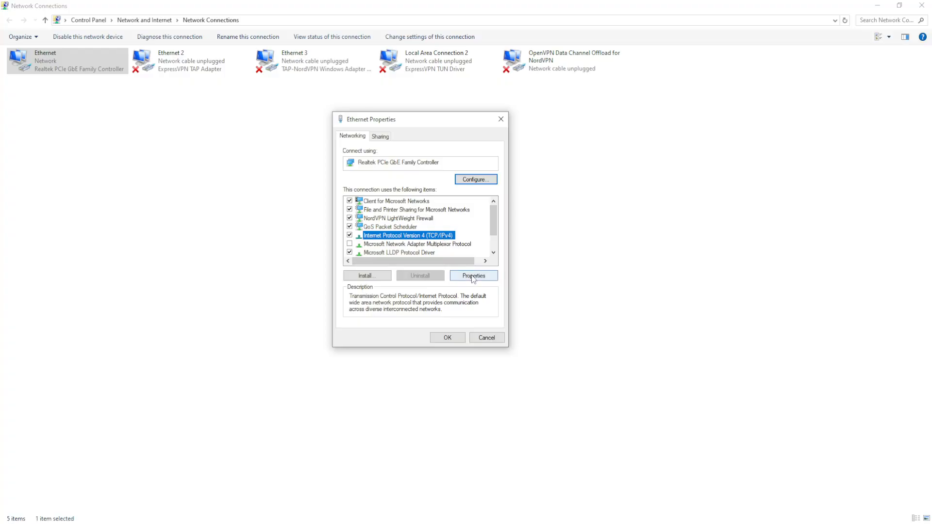
left_click(473, 276)
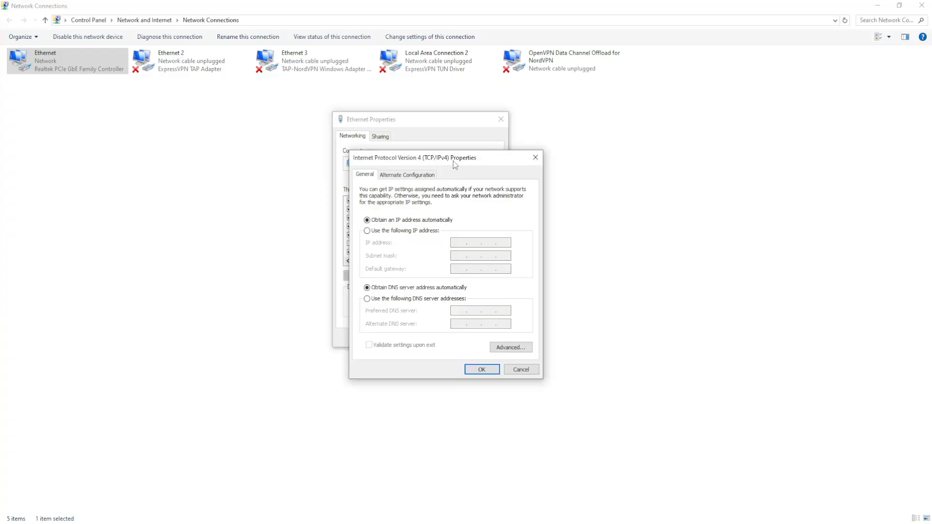
Assign manual DNS servers 8.8.8.8 and 8.8.4.4 to Ethernet and confirm the changes
left_click_drag(452, 157, 574, 129)
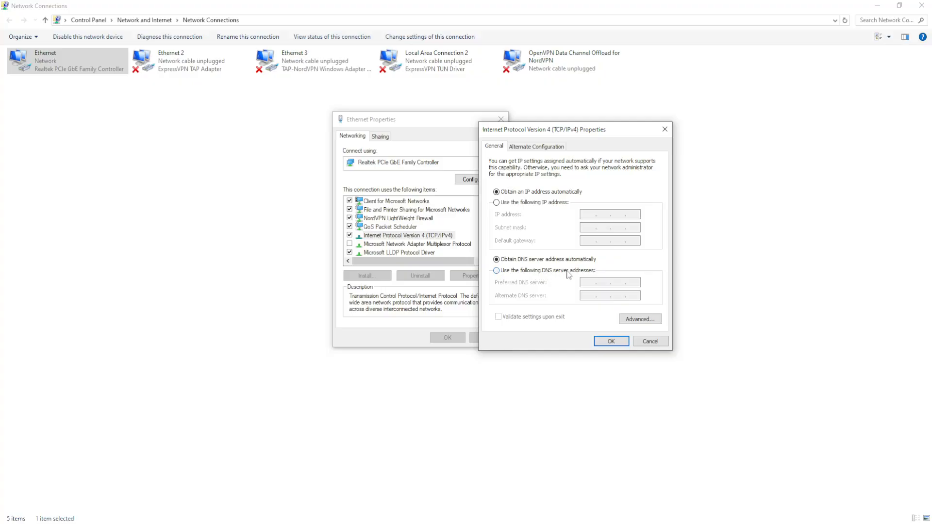
left_click(496, 269)
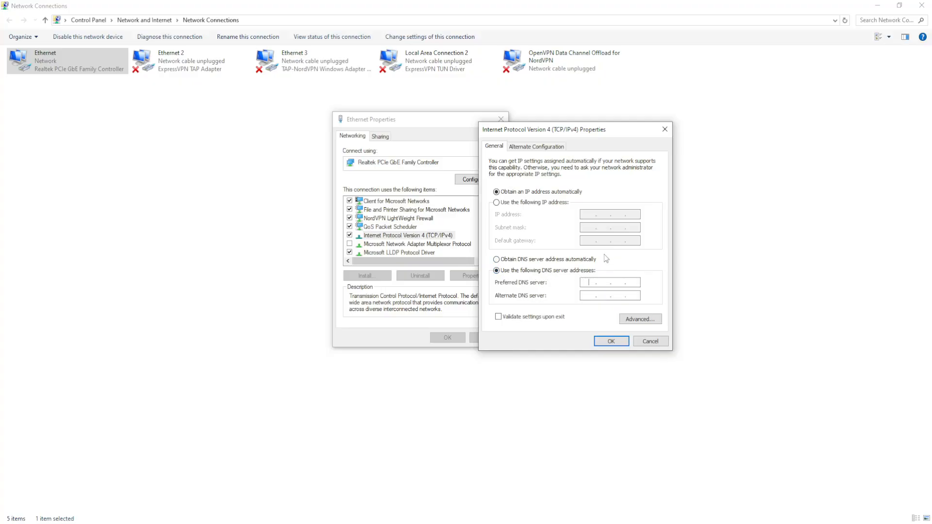
type("8.8.8.8")
left_click(610, 296)
type("8.8.4.4")
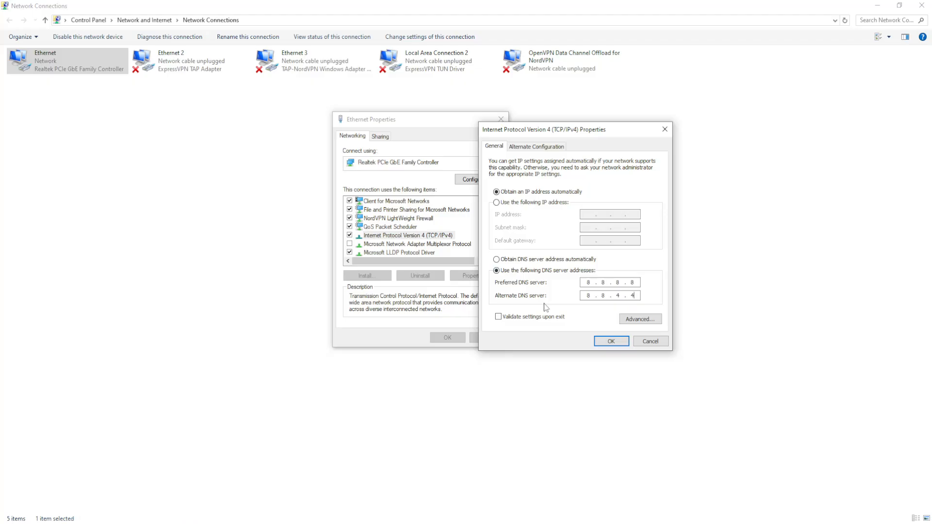
left_click(610, 341)
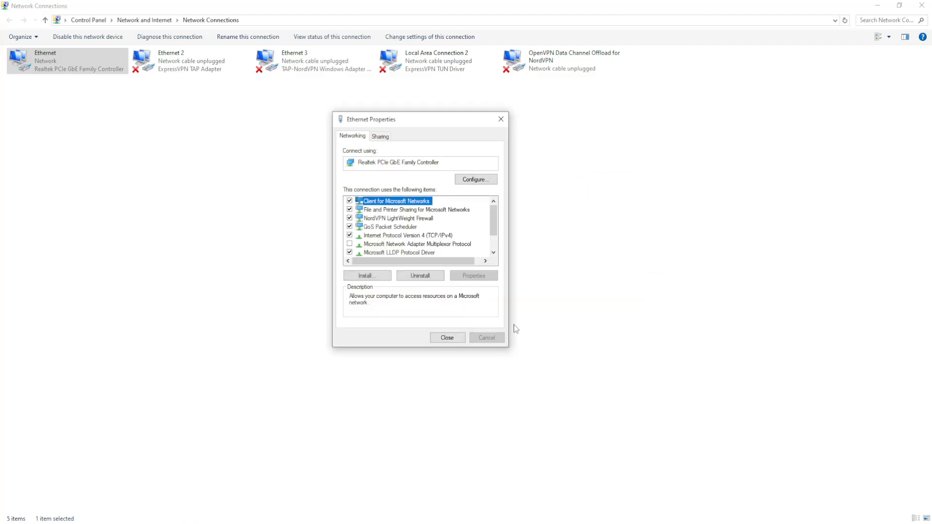
left_click(447, 338)
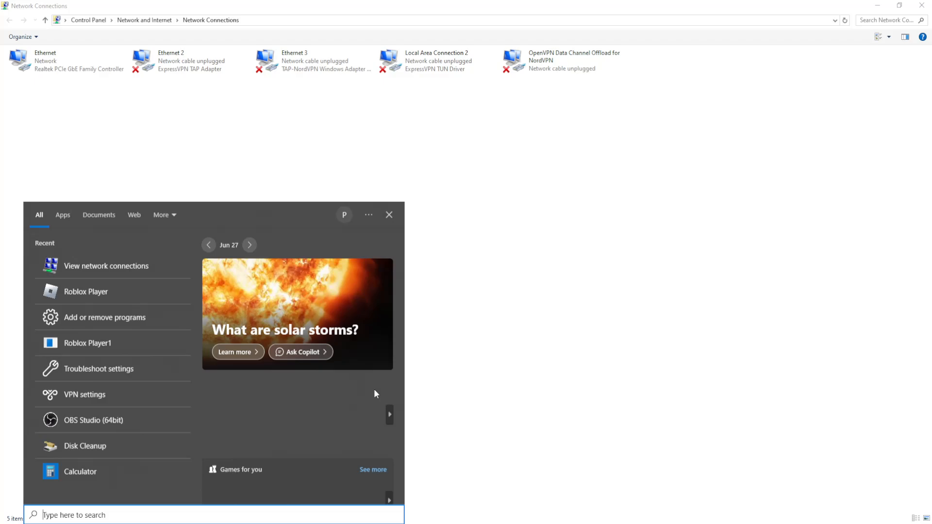
Search Start for Command Prompt and run it as administrator
type("command prompt")
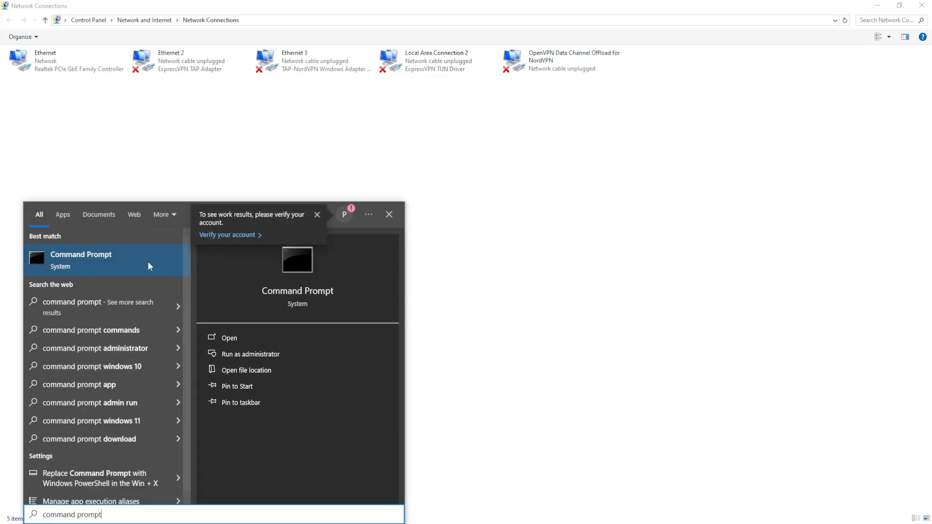
right_click(81, 260)
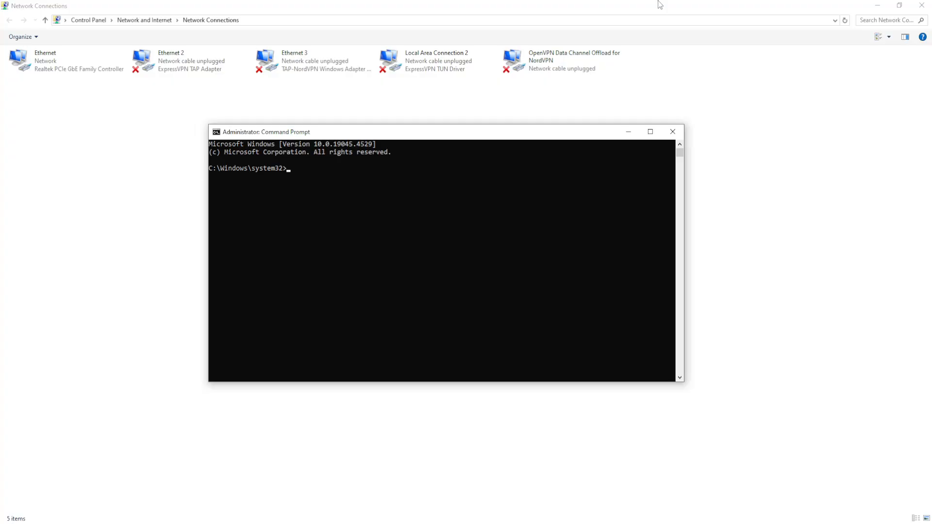
Run ipconfig /flushdns to clear the DNS resolver cache
type("ipcon")
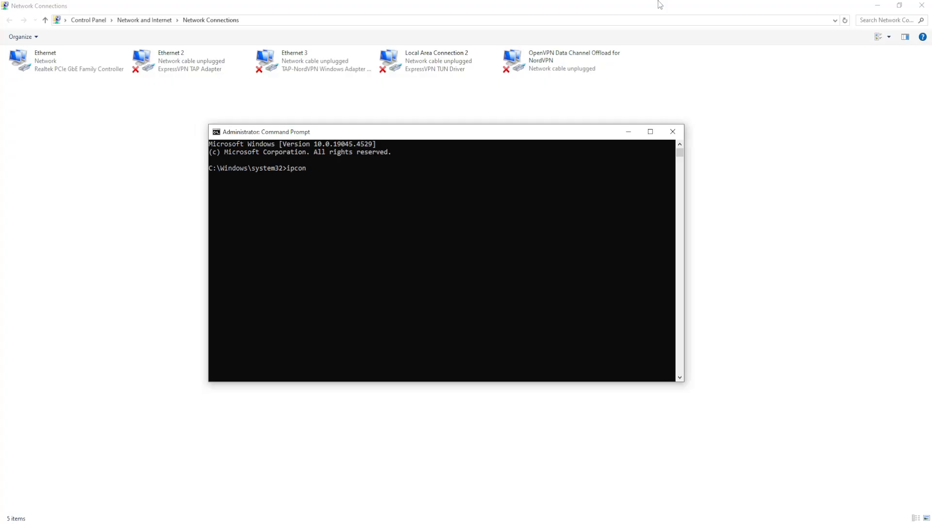
type("fig")
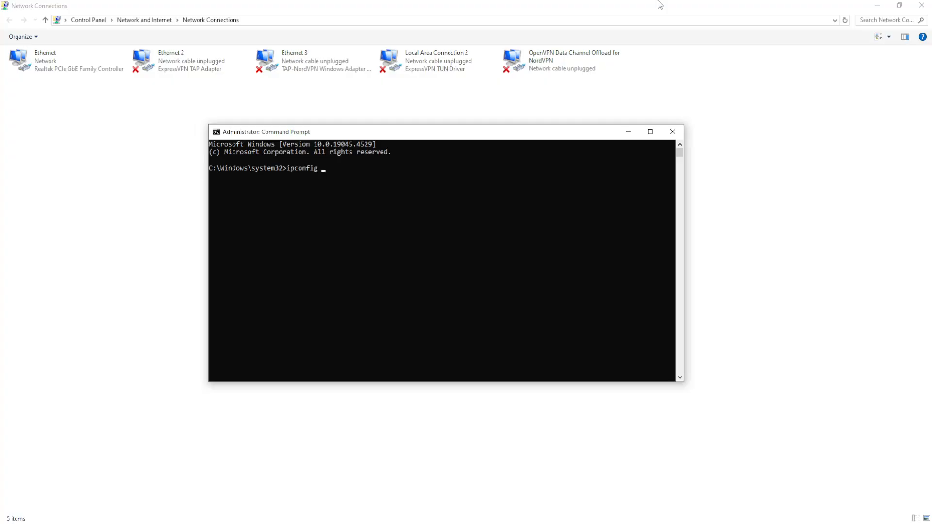
type("/flushd")
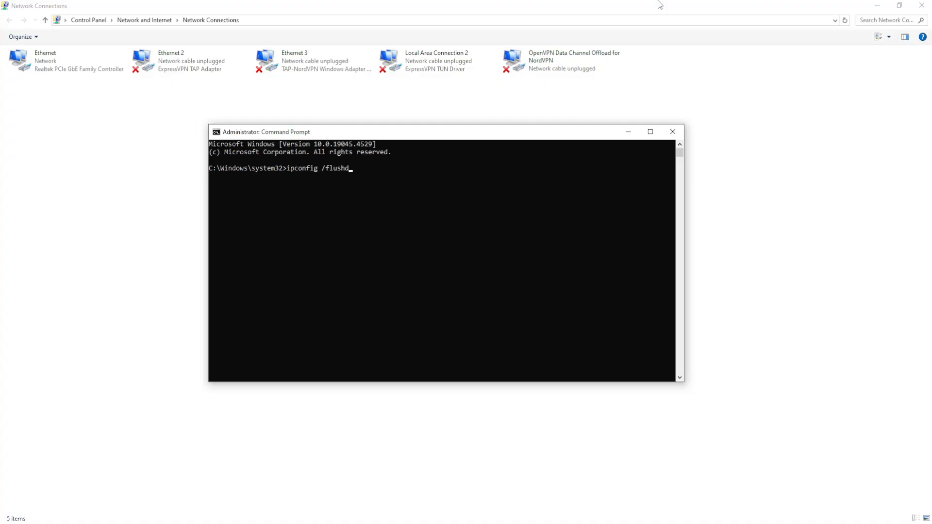
key("Enter")
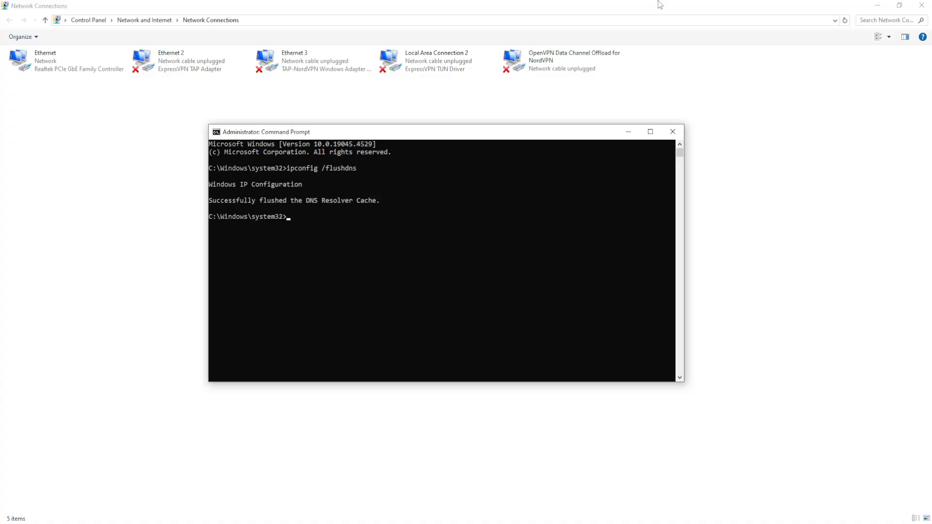
mouse_move(247, 206)
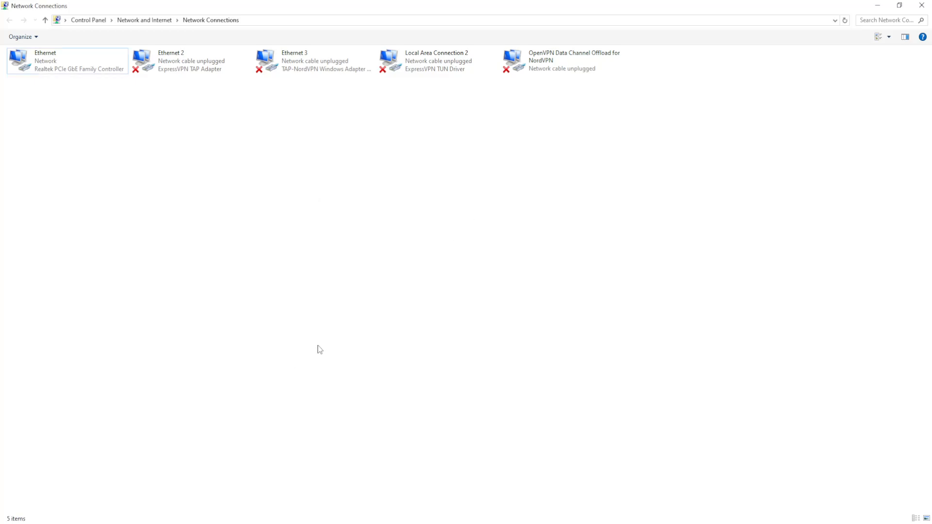
mouse_move(282, 403)
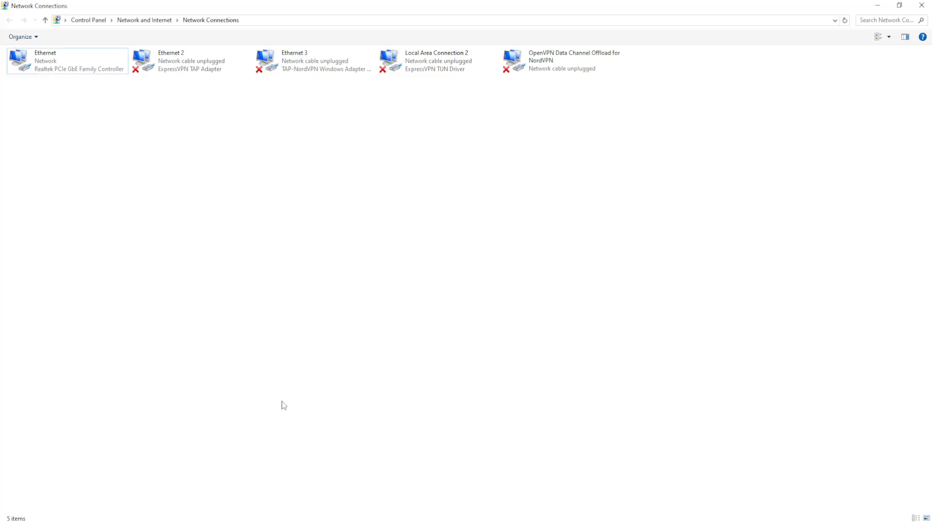
mouse_move(361, 230)
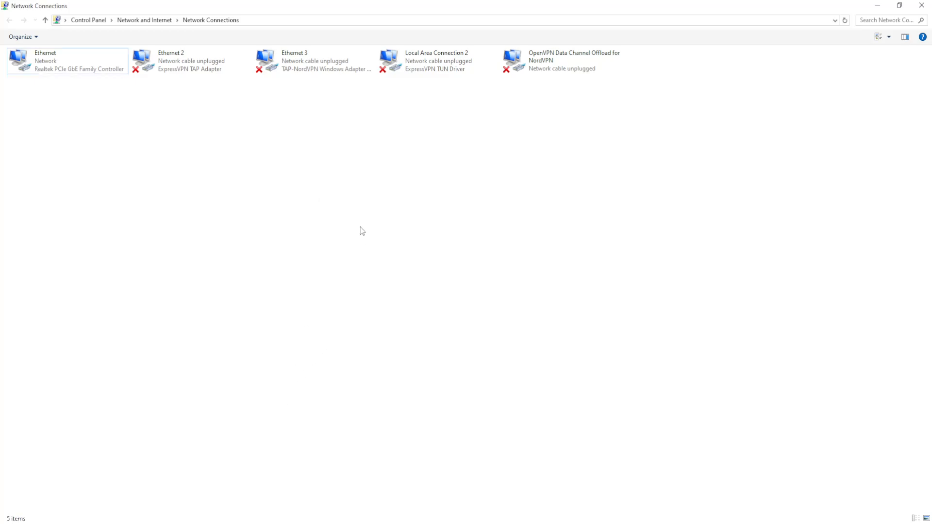